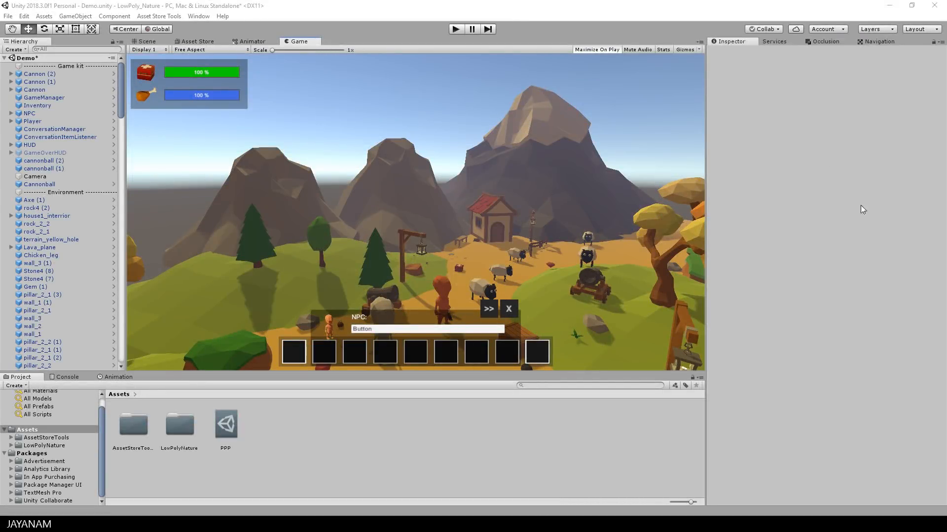
mouse_move(537, 148)
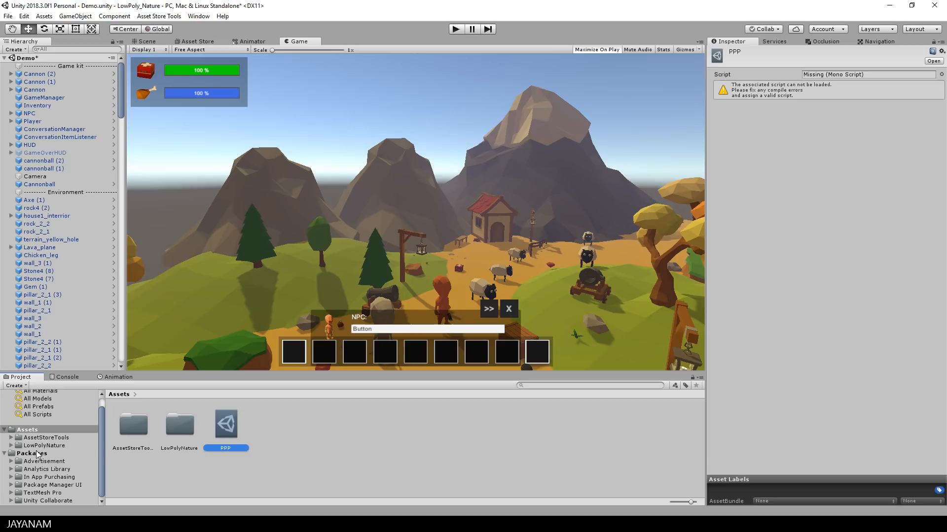
Step: Browse the project's Packages folder, listing Advertisement, Analytics, TextMesh Pro and others
click(32, 453)
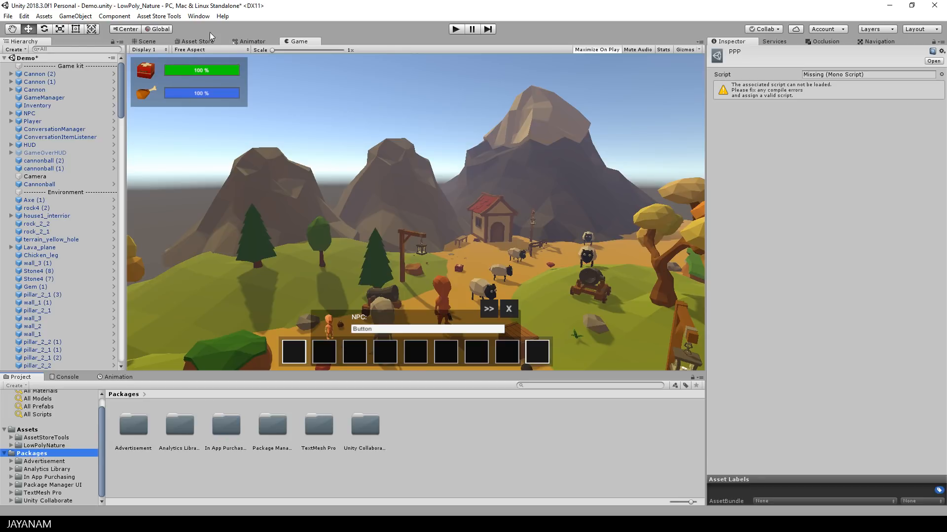
click(198, 16)
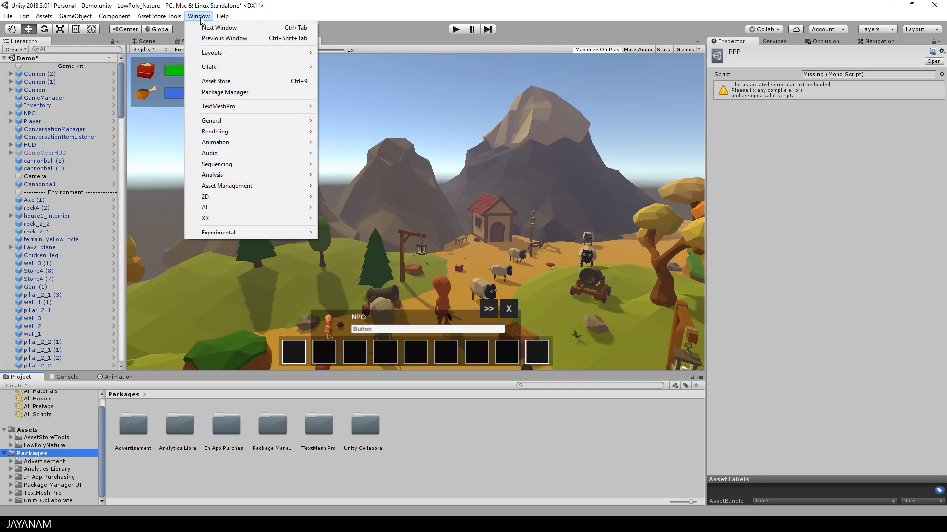
Step: Install the Post Processing package version 2.1.2 from the Package Manager
click(225, 92)
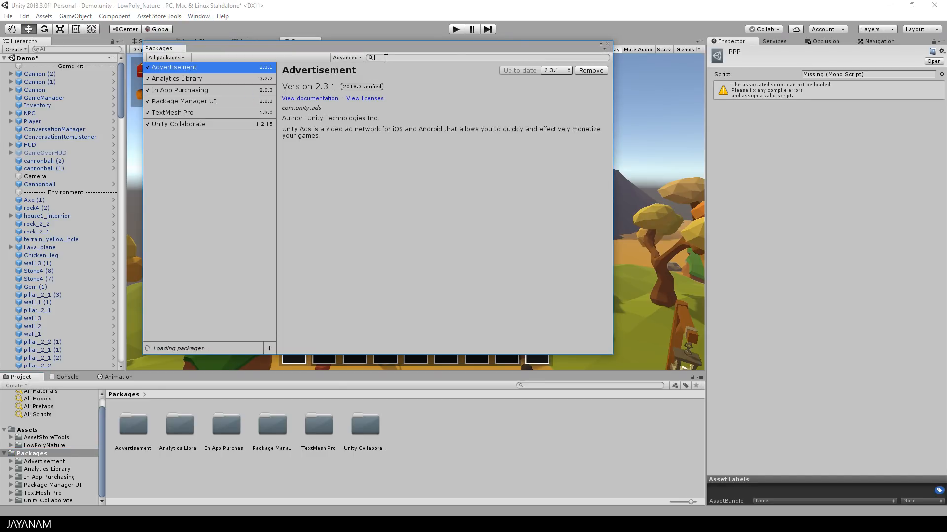
text(postprocessing)
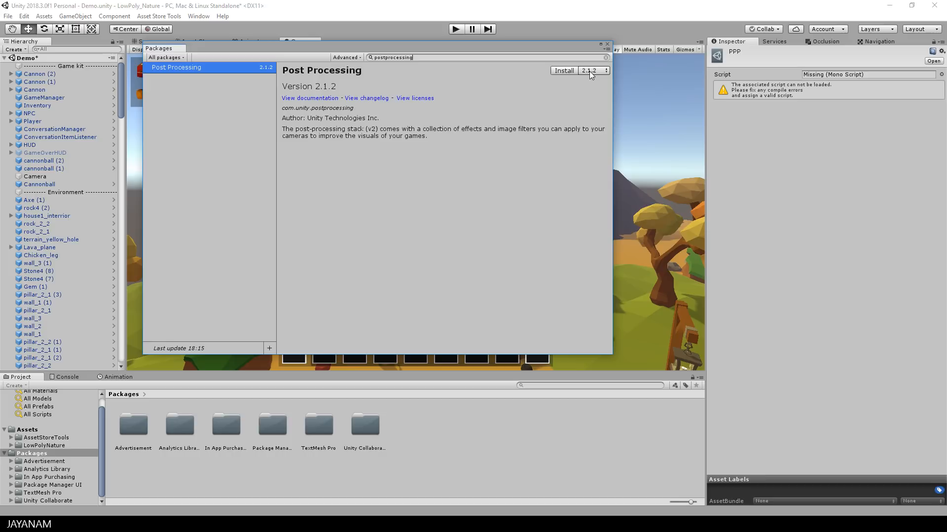
click(606, 71)
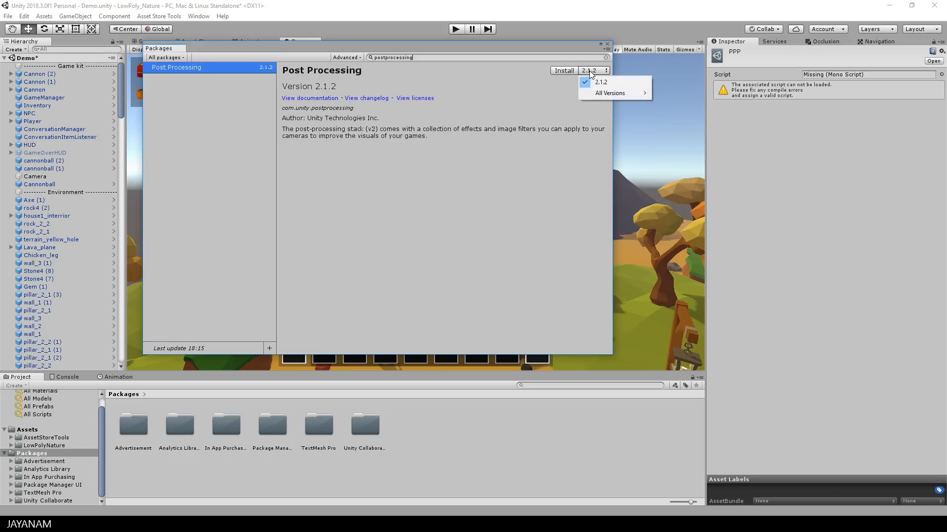
click(563, 71)
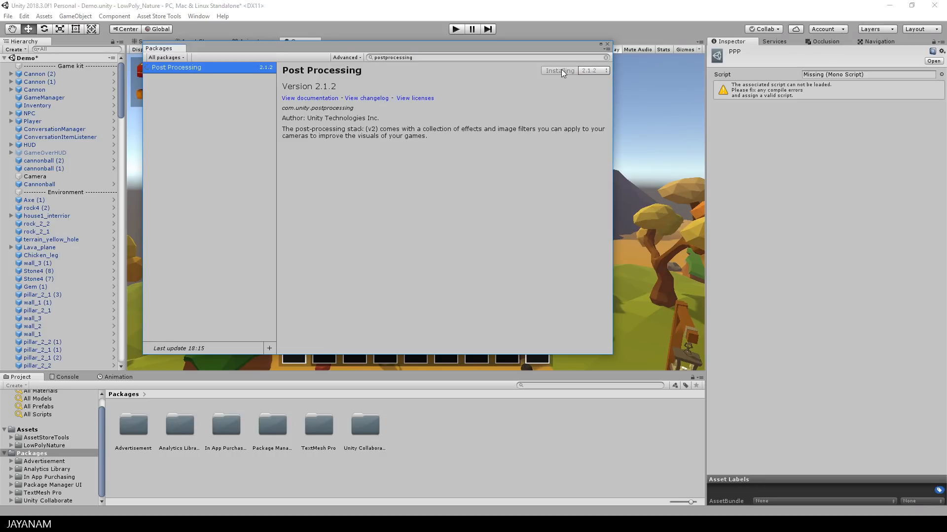
click(558, 71)
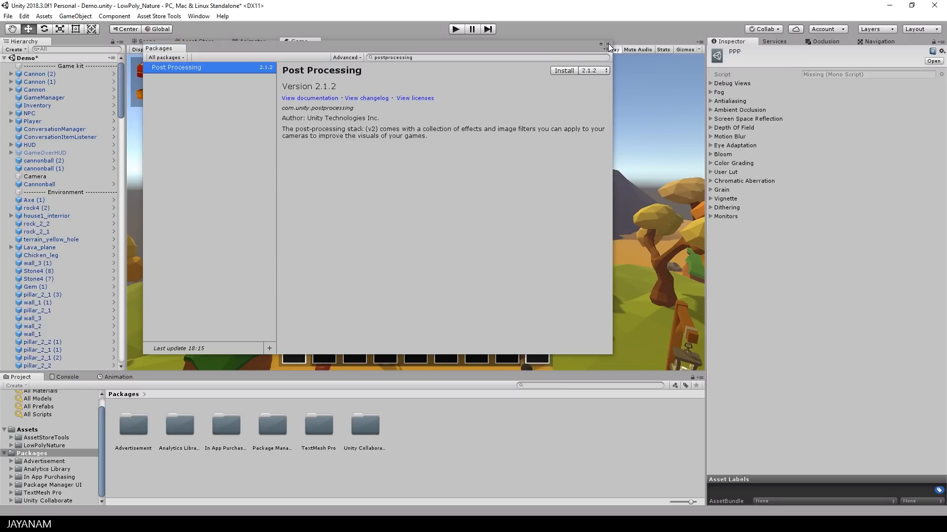
click(562, 71)
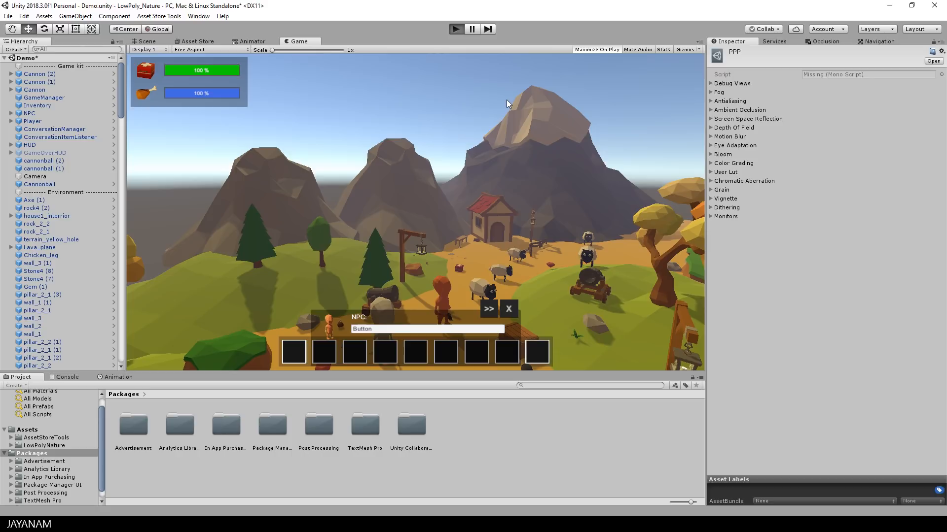
click(595, 49)
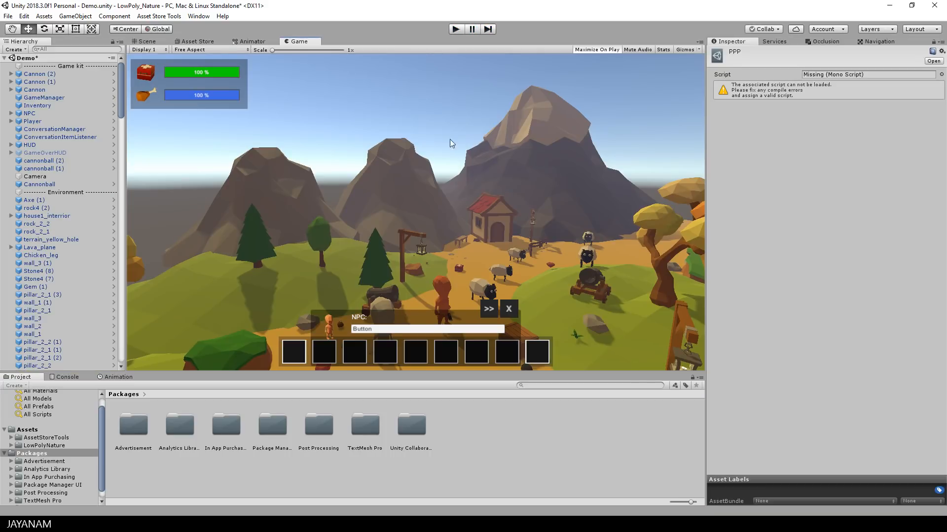
click(43, 16)
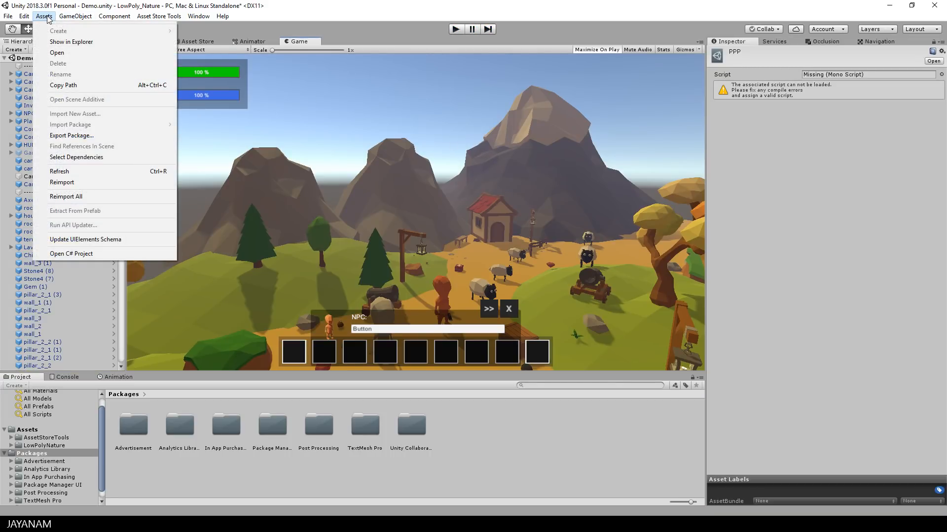
mouse_move(65, 196)
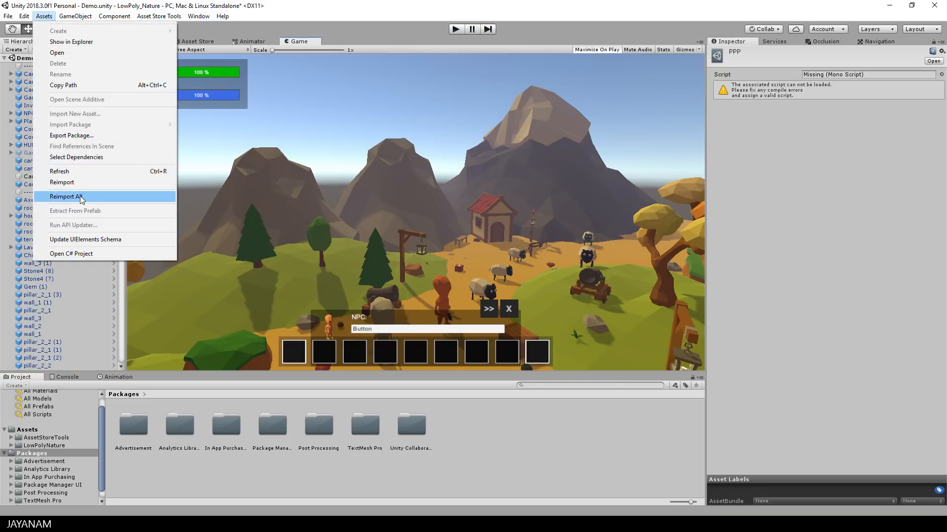
mouse_move(376, 7)
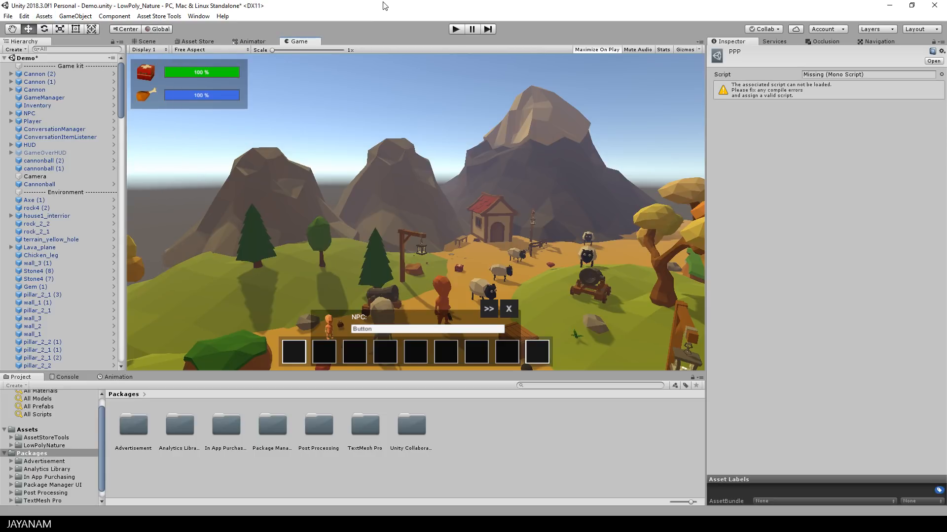
click(39, 184)
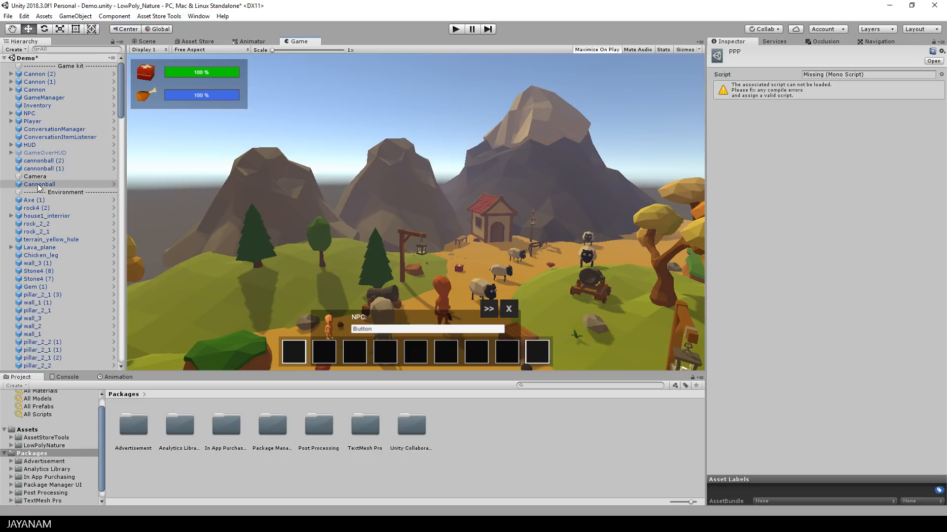
Step: Add a Post-process Layer to the Camera with FXAA anti-aliasing
click(35, 176)
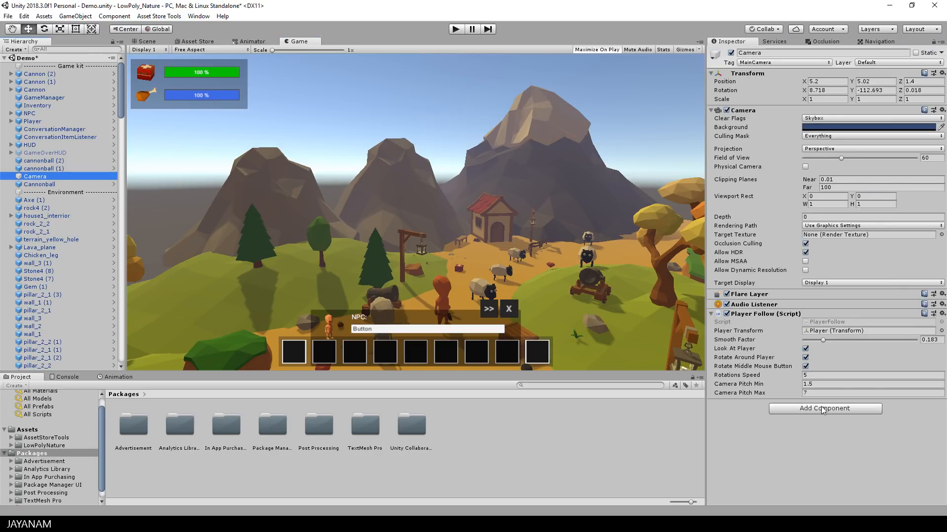
click(823, 409)
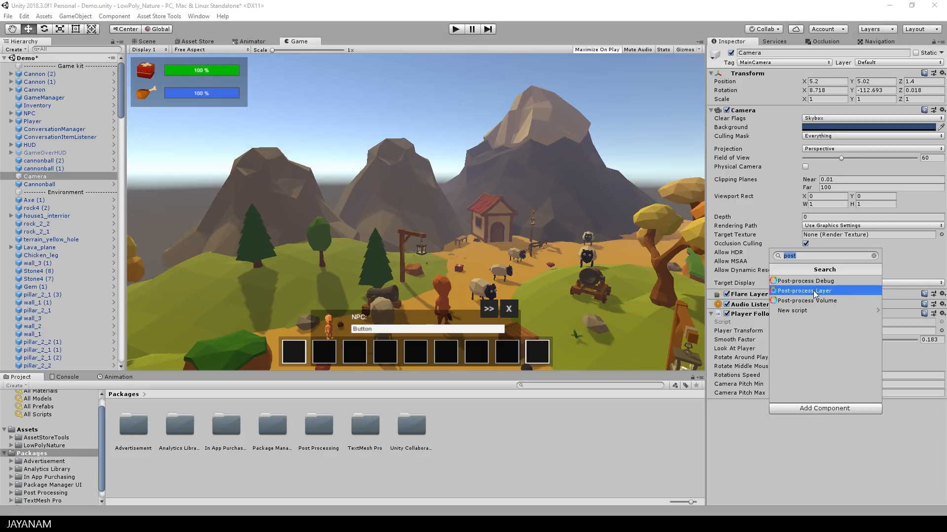
click(803, 291)
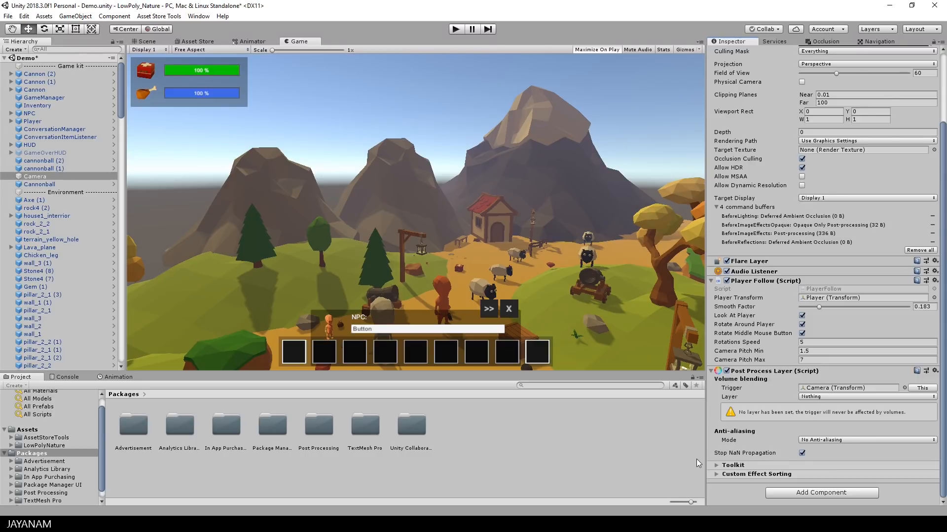
click(866, 439)
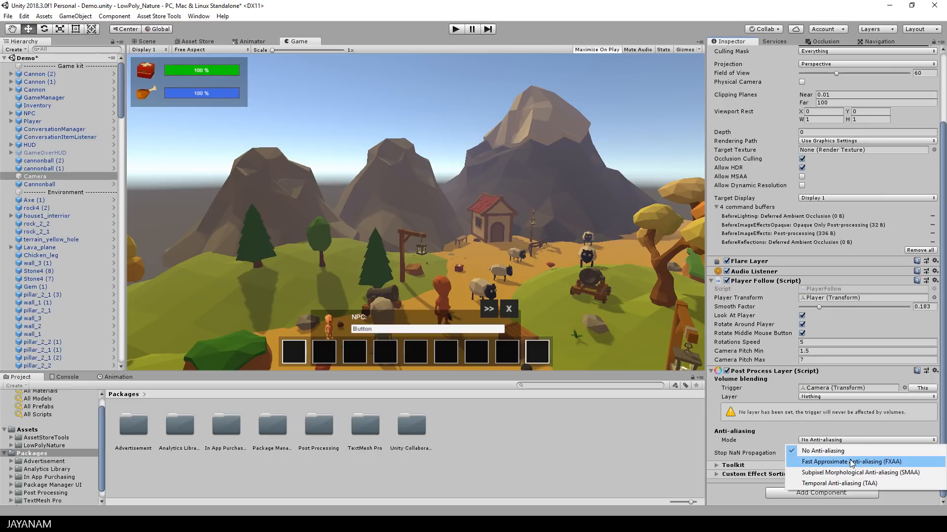
click(852, 462)
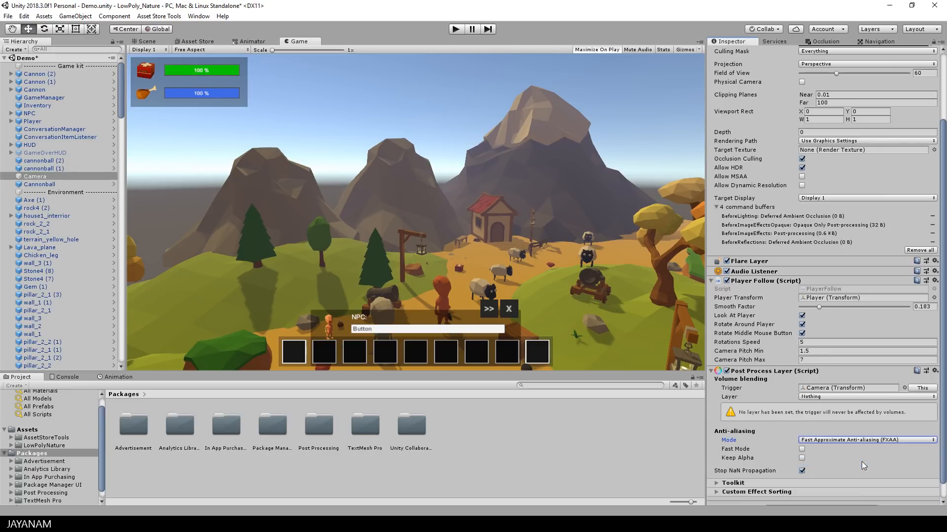
click(867, 397)
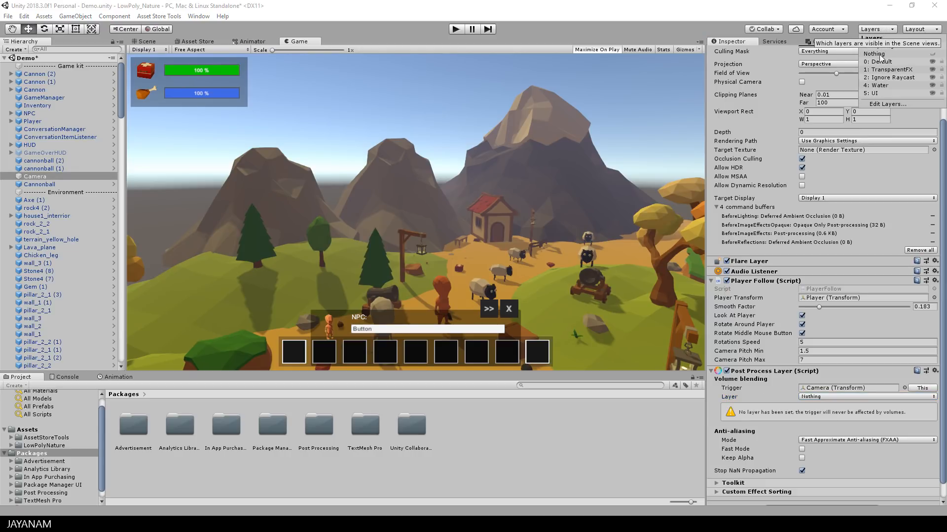
mouse_move(886, 104)
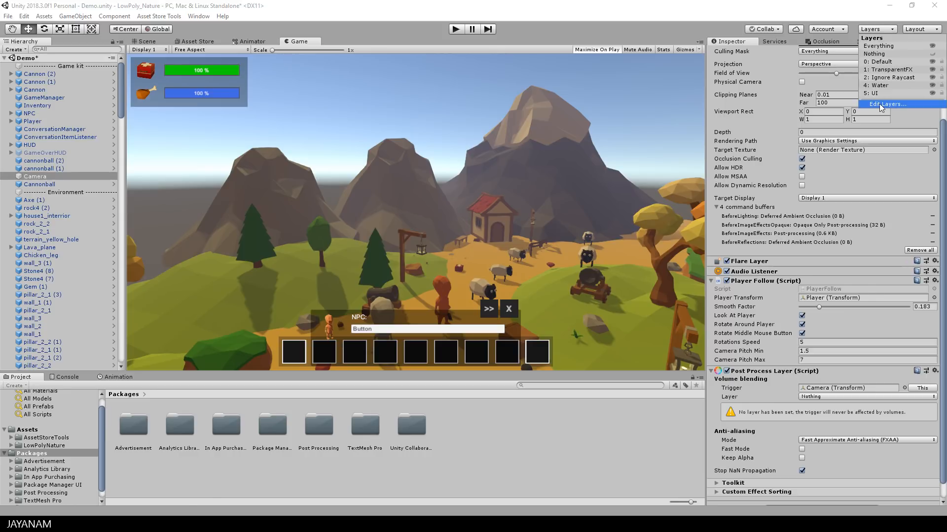
Step: Name User Layer 8 'PostProcessing' and reselect the Camera
click(886, 104)
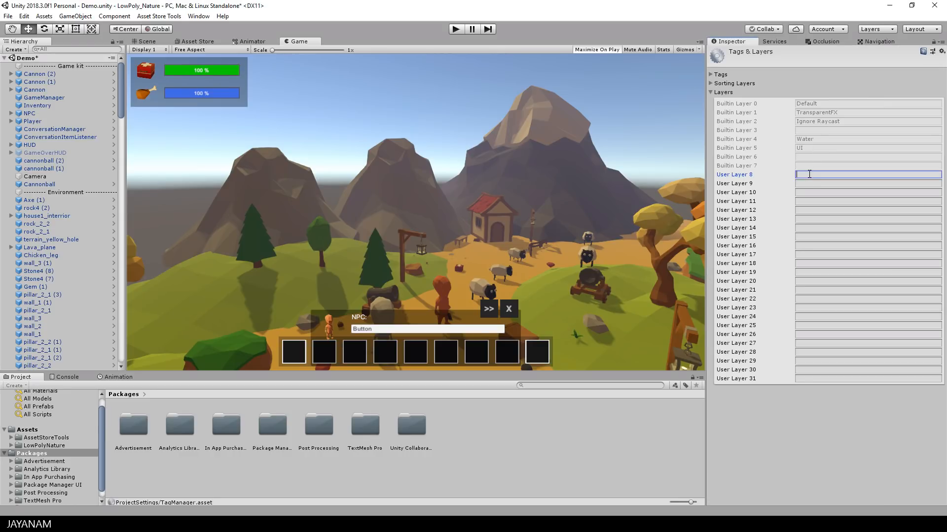
text(PostProcessing)
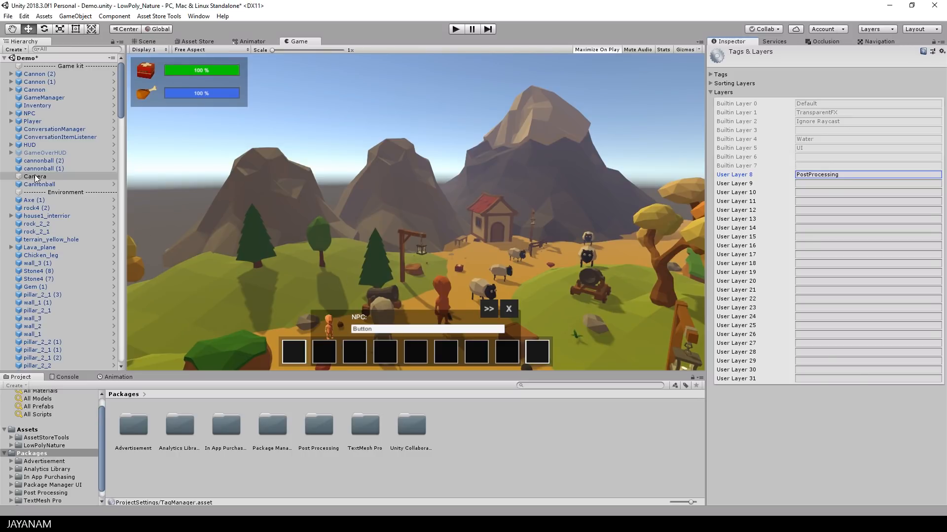
click(35, 177)
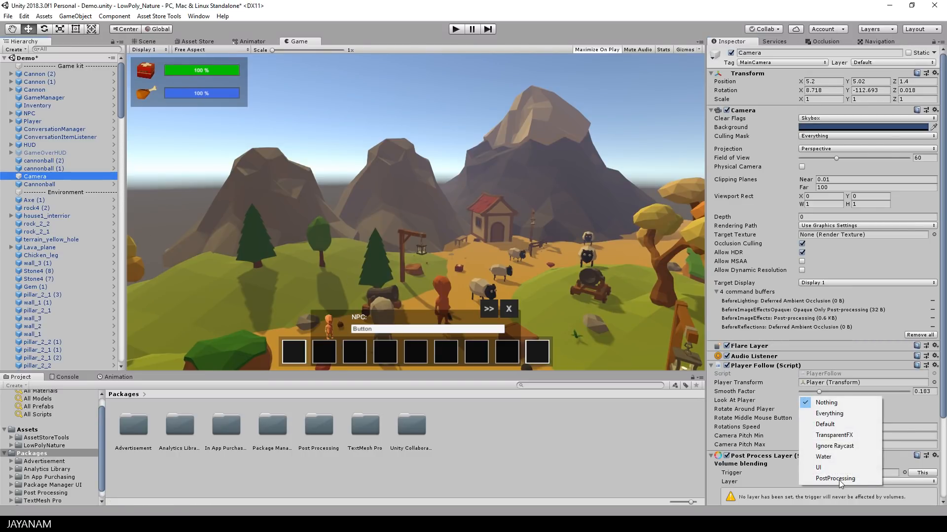
Step: Set the Post Process Layer's volume blending layer to PostProcessing
click(835, 479)
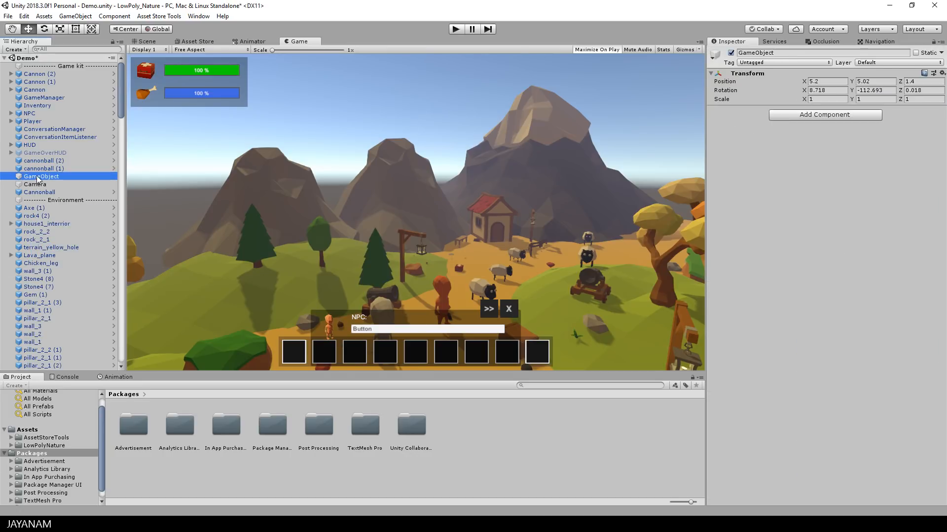
Step: Rename the empty GameObject to PPV and assign it the PostProcessing layer
double_click(41, 177)
text(PPV)
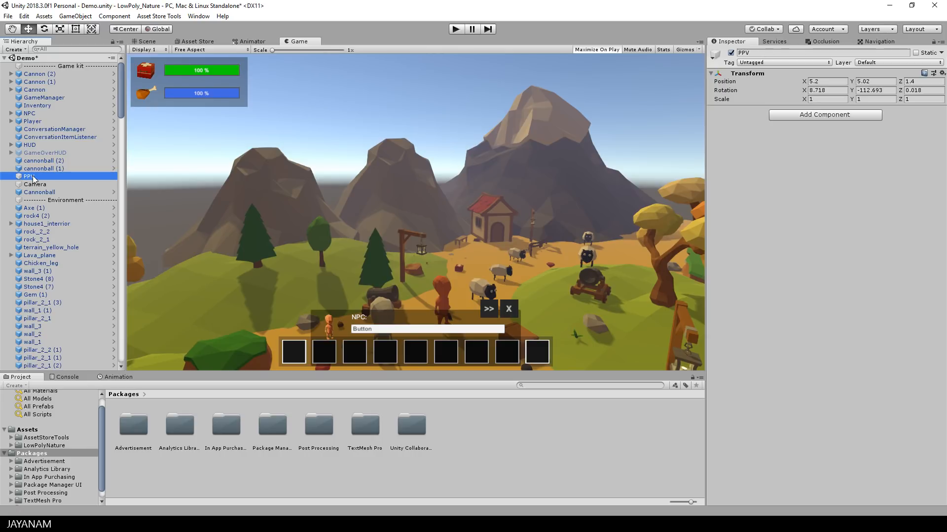
click(36, 184)
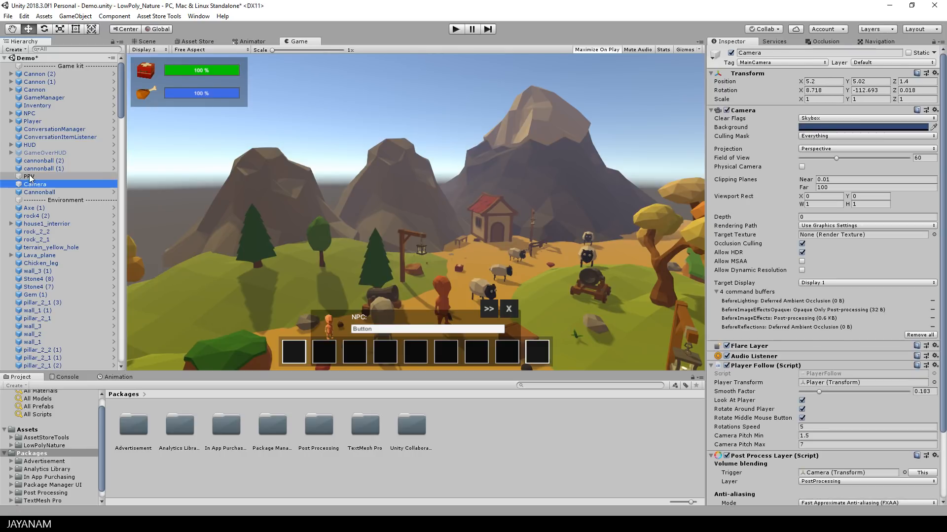
click(29, 177)
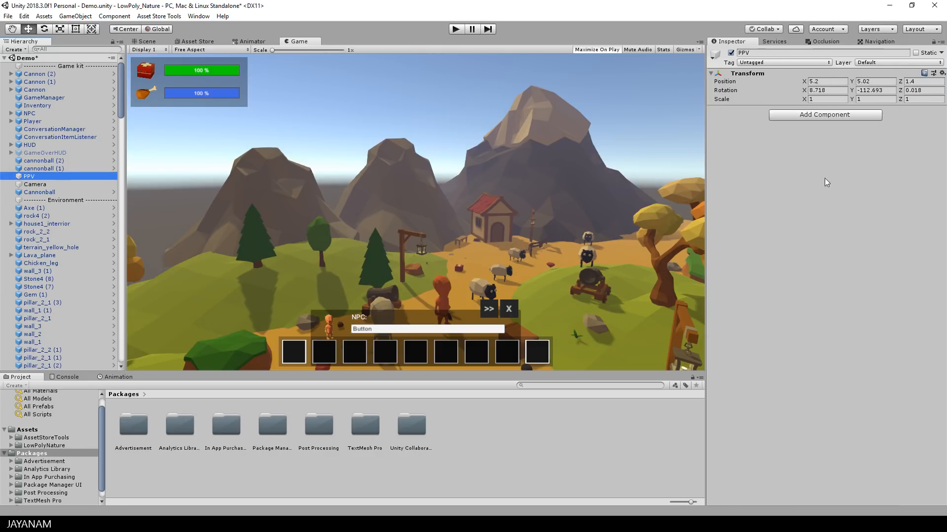
click(898, 63)
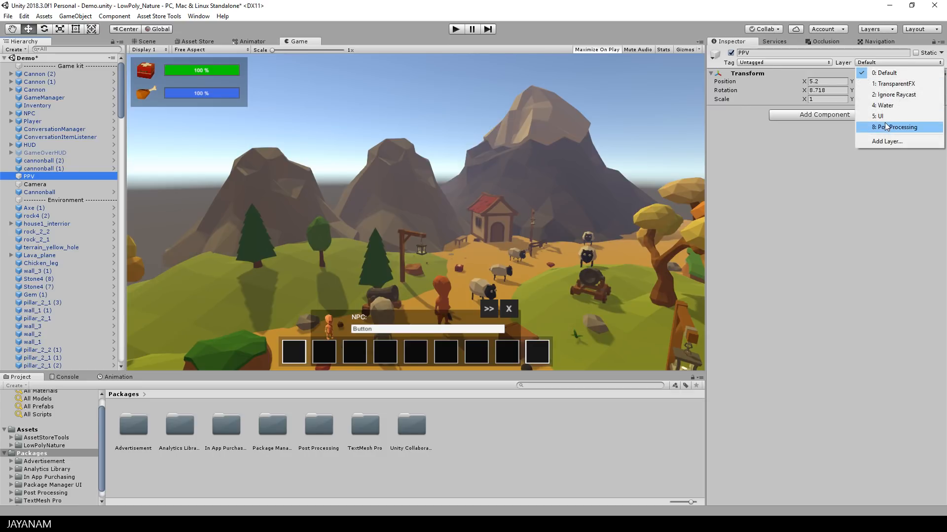
click(899, 126)
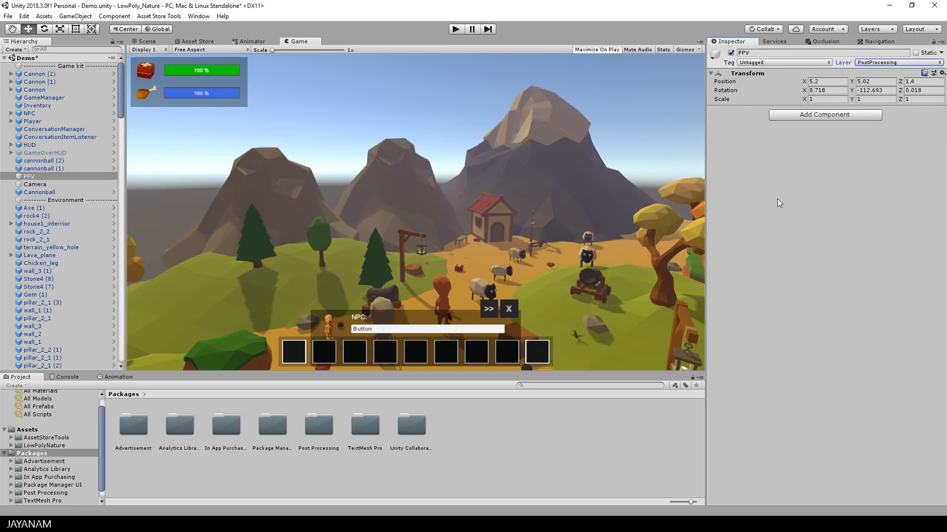
mouse_move(812, 119)
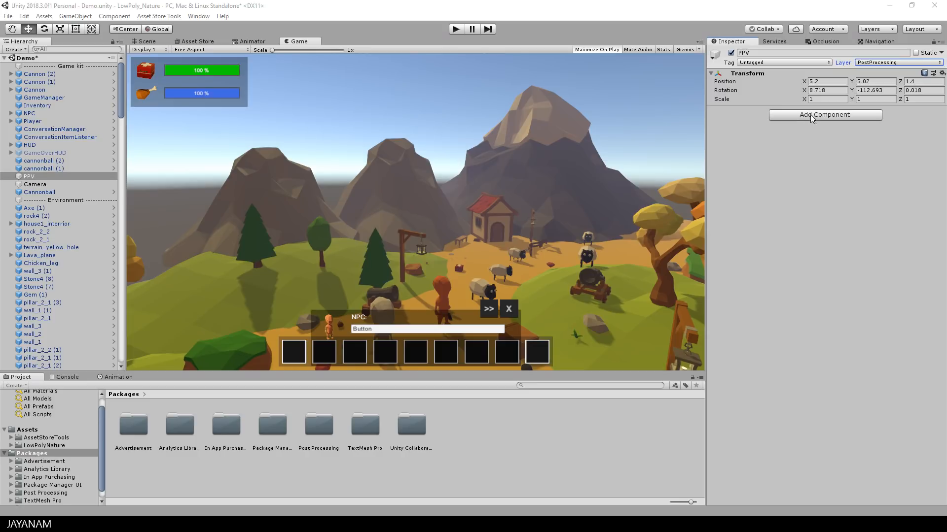
Step: Add a global Post-process Volume to PPV with a new profile, PPV Profile 1
click(824, 115)
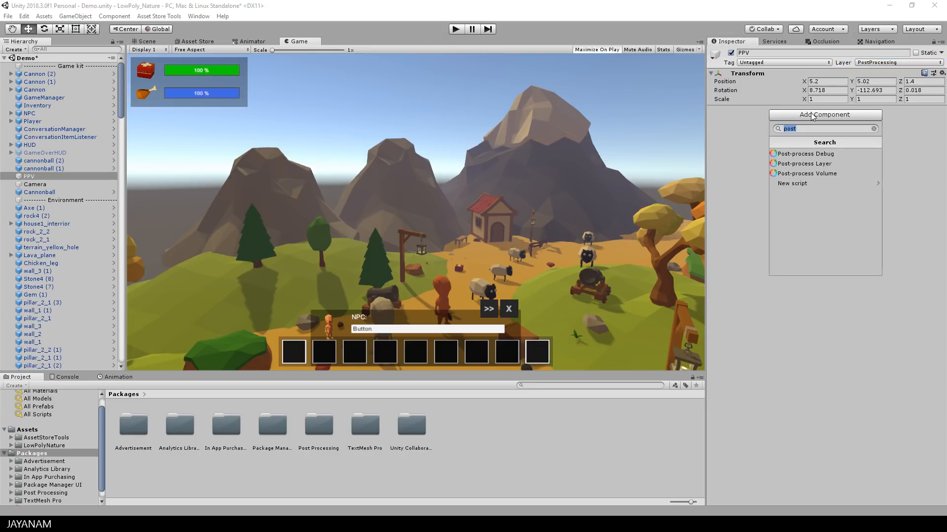
click(806, 173)
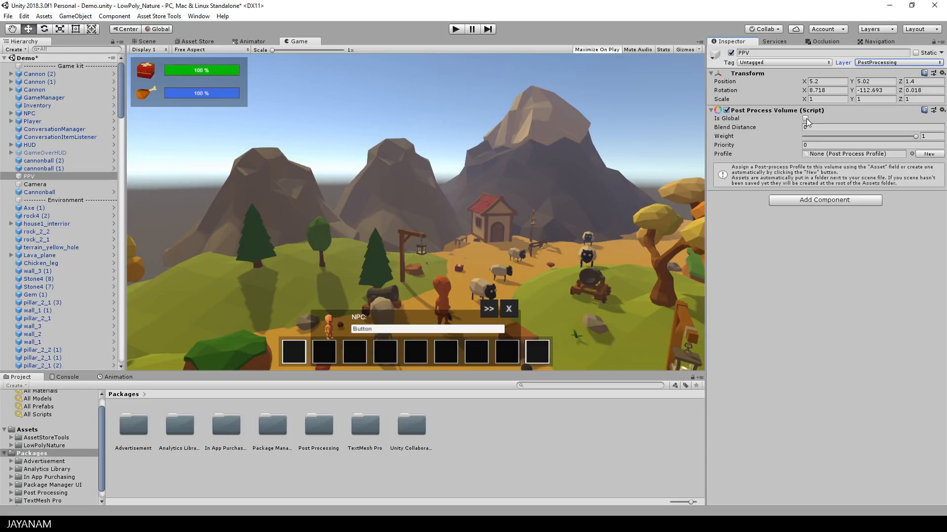
click(805, 118)
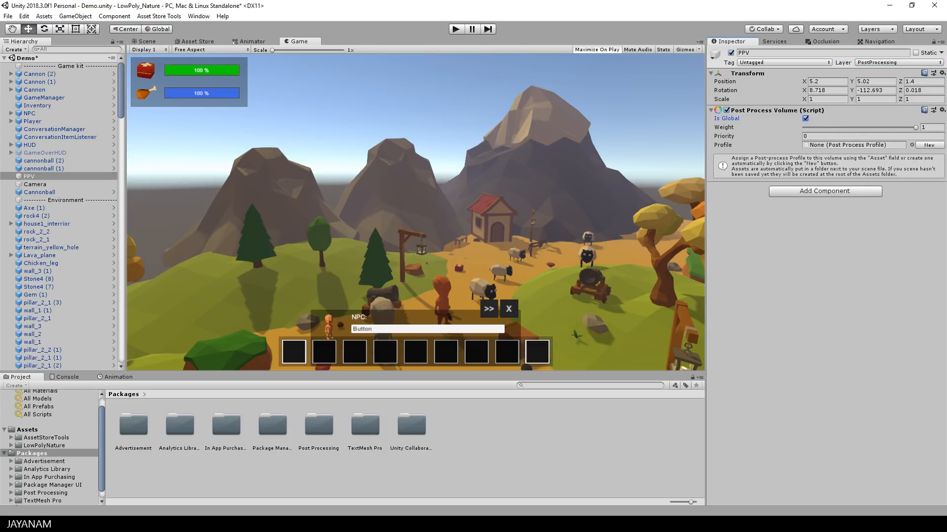
click(929, 145)
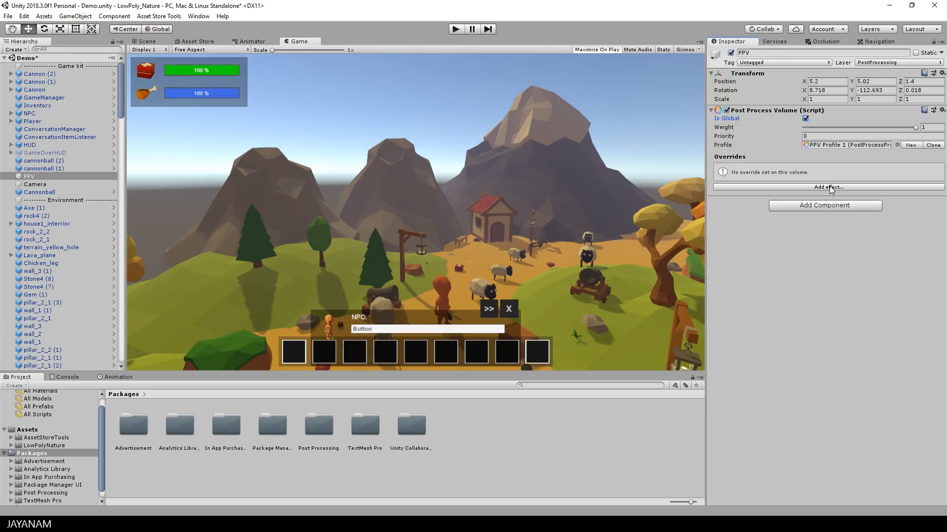
Step: Add Ambient Occlusion with Mode and Intensity overrides, intensity 0.2
click(828, 188)
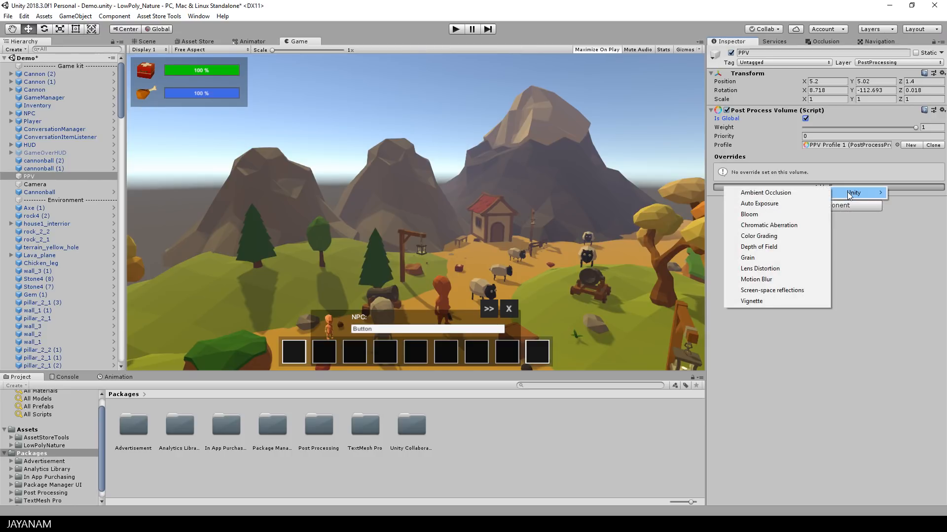
click(765, 192)
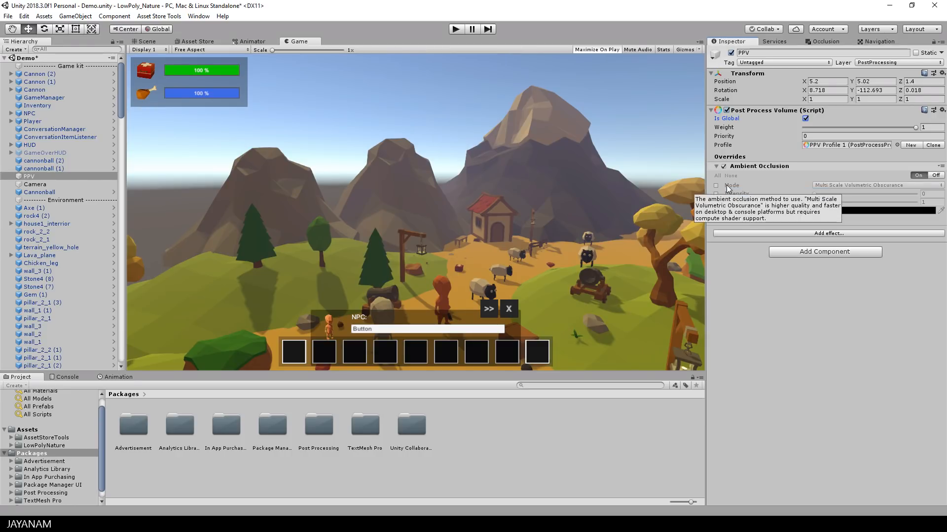
click(716, 186)
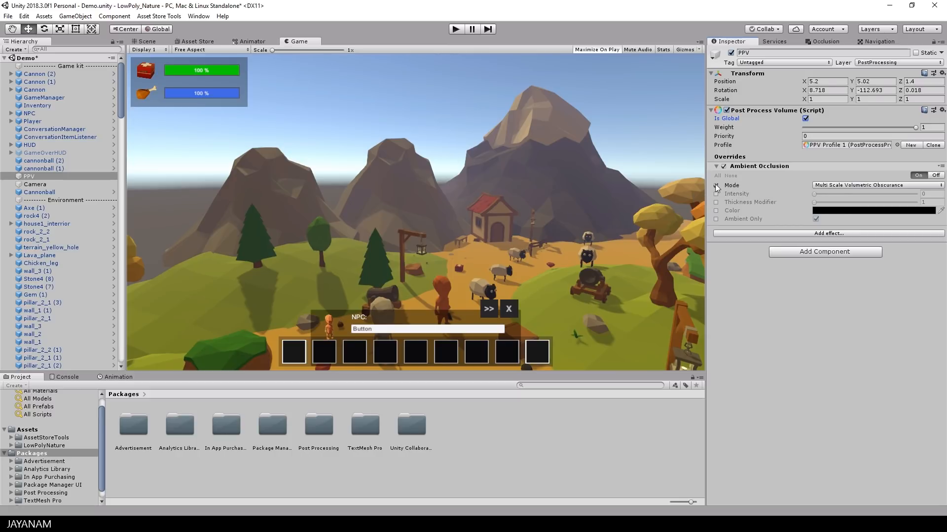
click(716, 193)
text(.2)
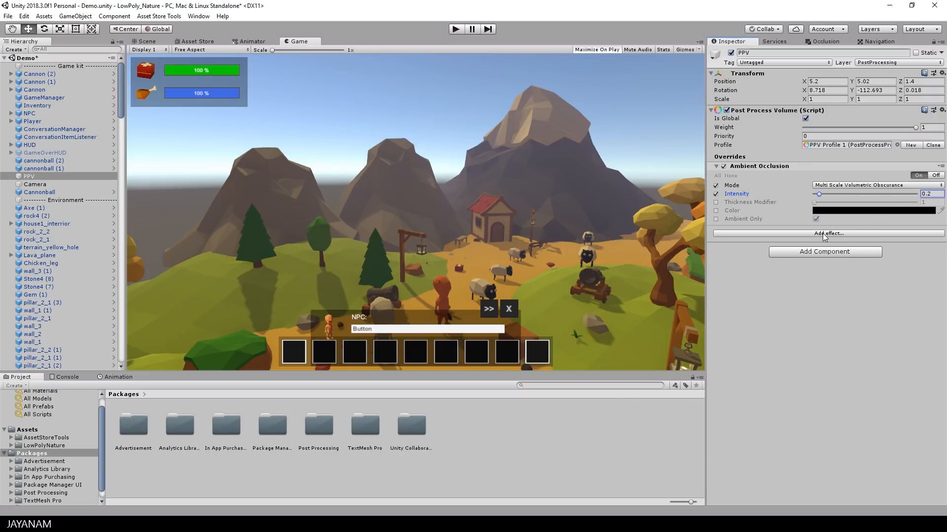
Step: Add a Color Grading effect using ACES tonemapping
click(827, 233)
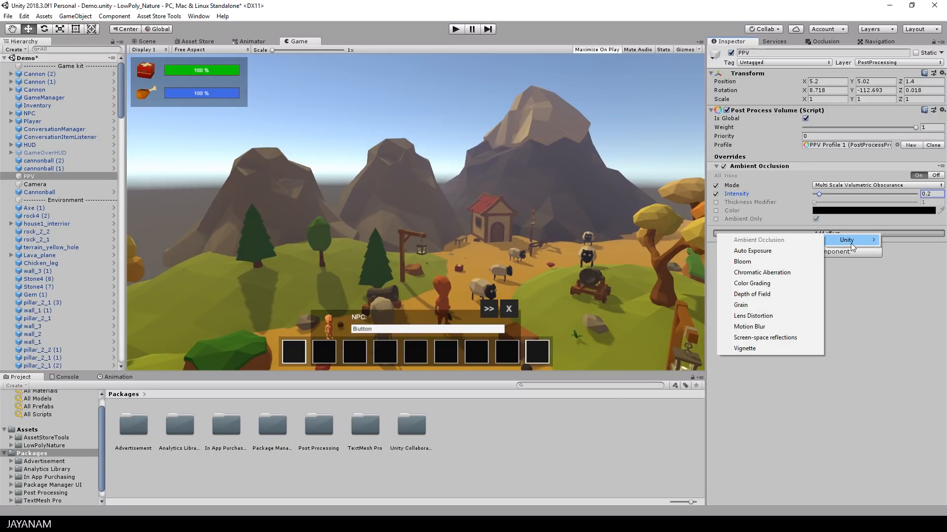
mouse_move(791, 285)
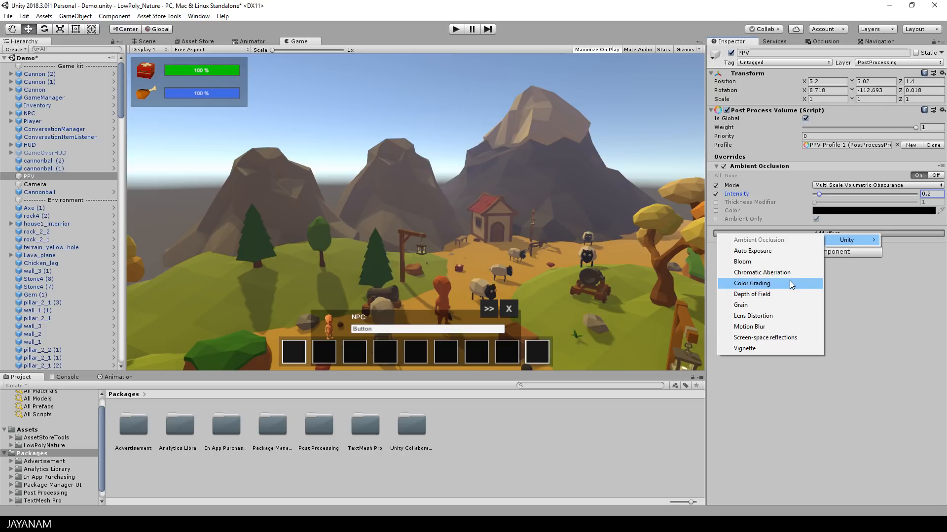
click(751, 283)
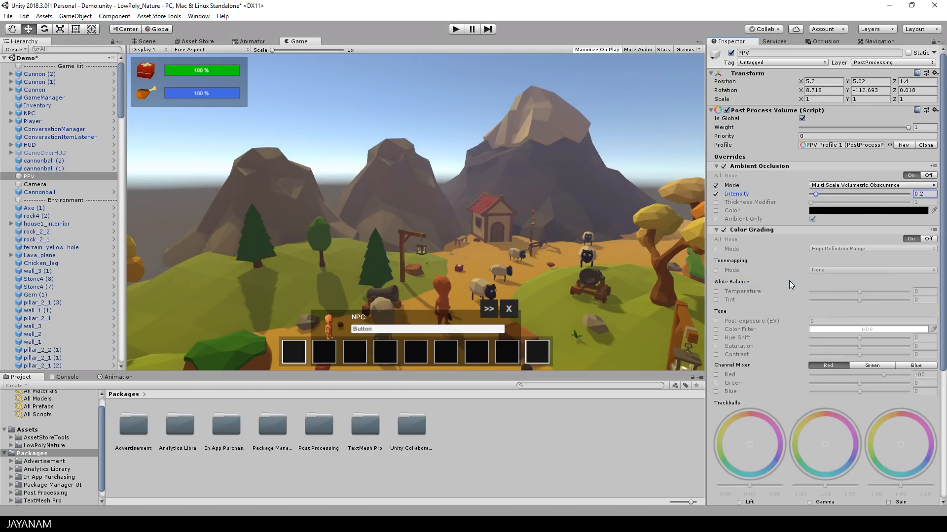
click(716, 248)
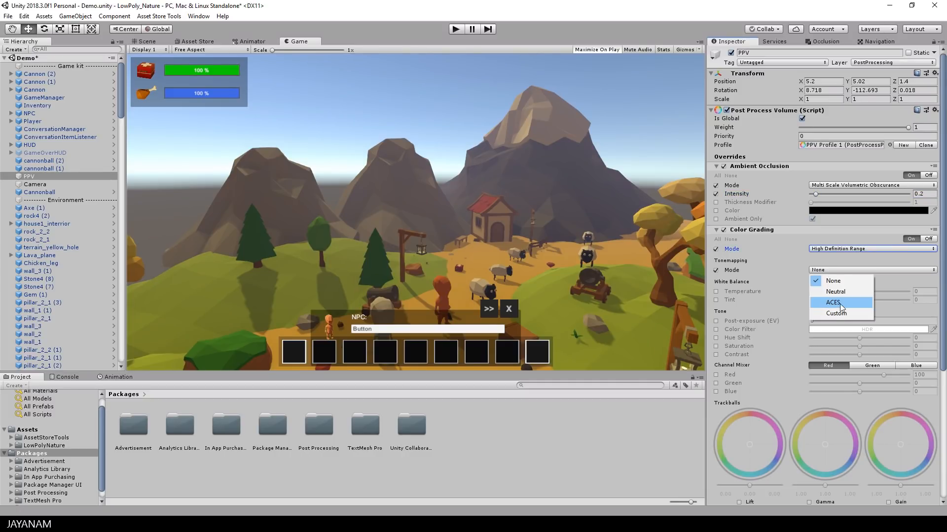
click(833, 302)
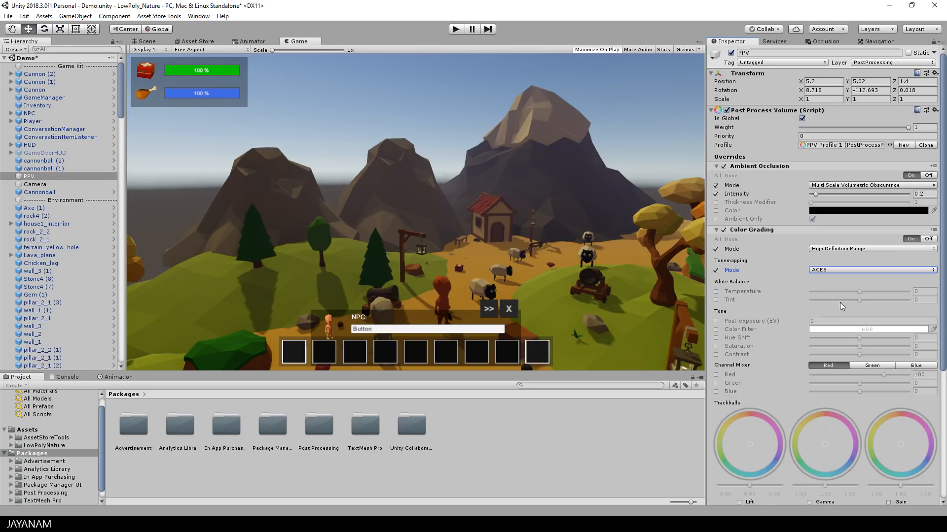
mouse_move(718, 296)
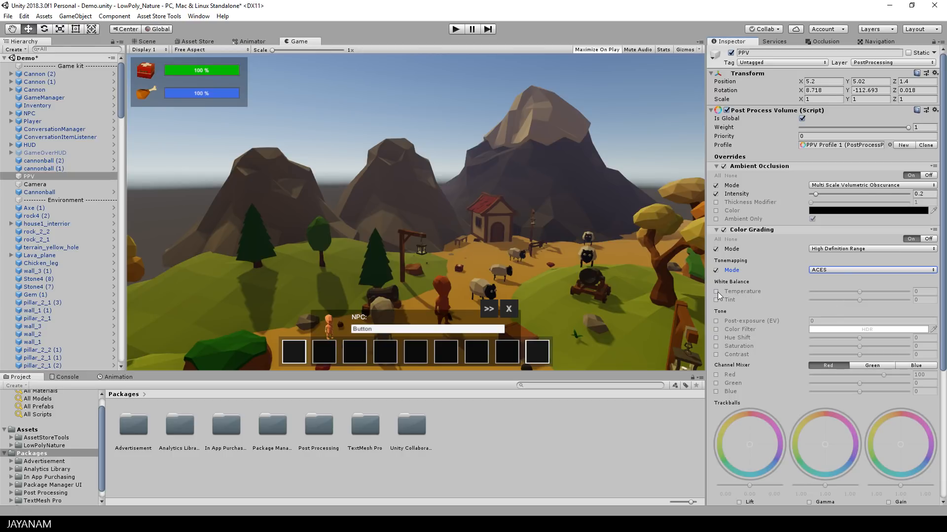
Step: Enable white balance Temperature at 6 and Post-exposure at 1.5
click(716, 292)
text(6)
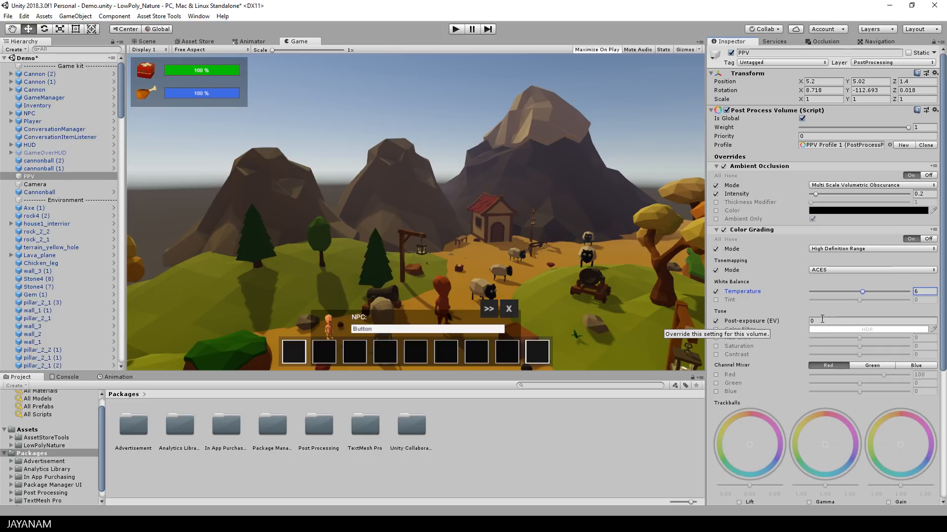
text(1.5)
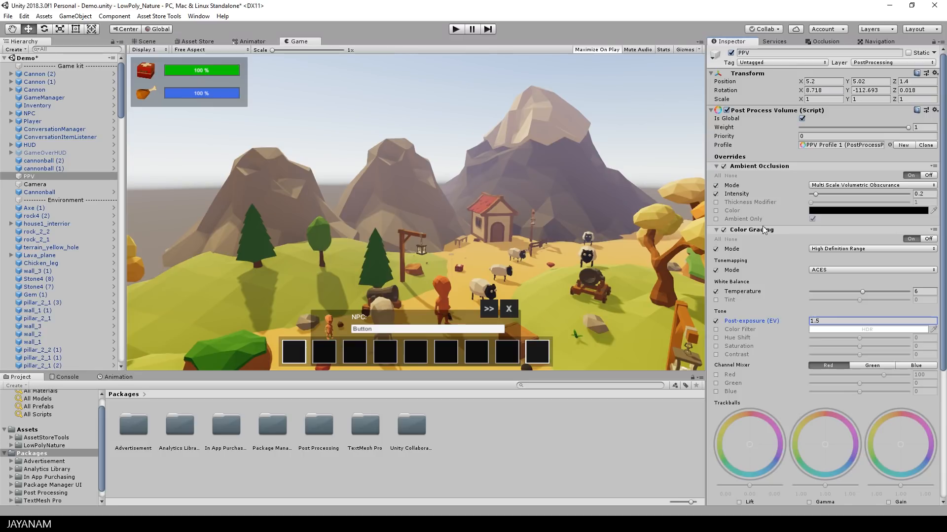
scroll(down, 3)
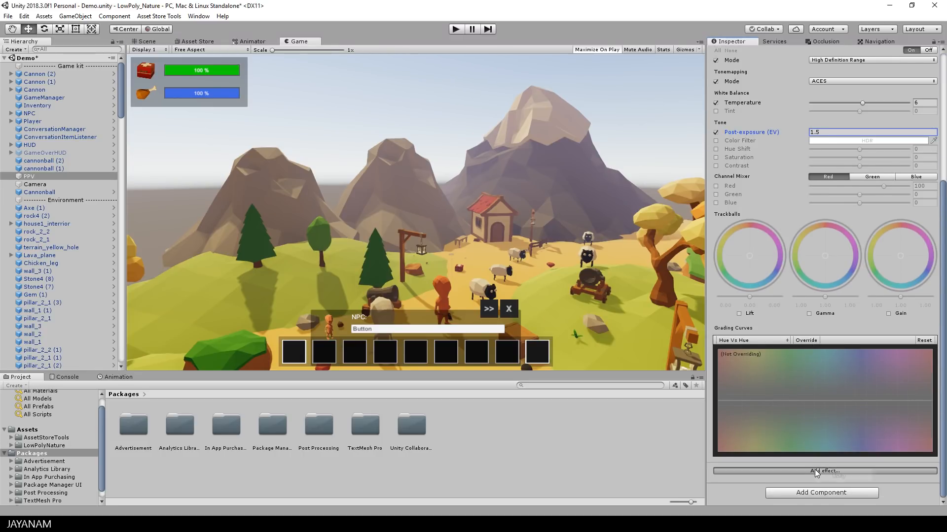
Step: Add a Vignette override with Intensity 0.25 and Smoothness 0.25
click(821, 470)
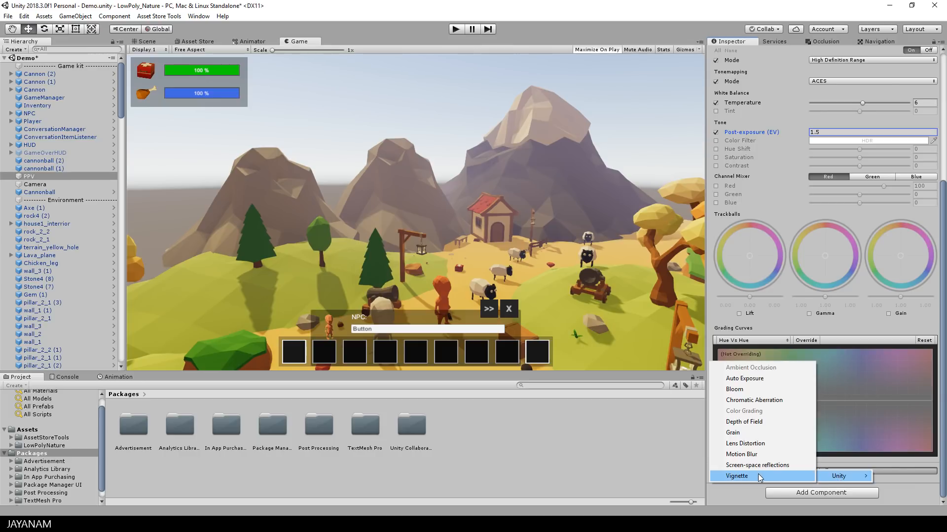
click(736, 476)
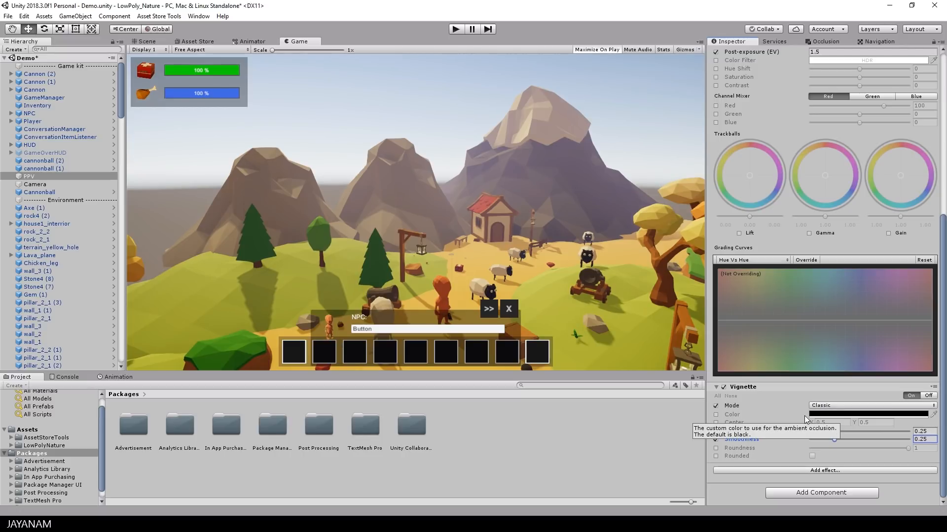
mouse_move(814, 473)
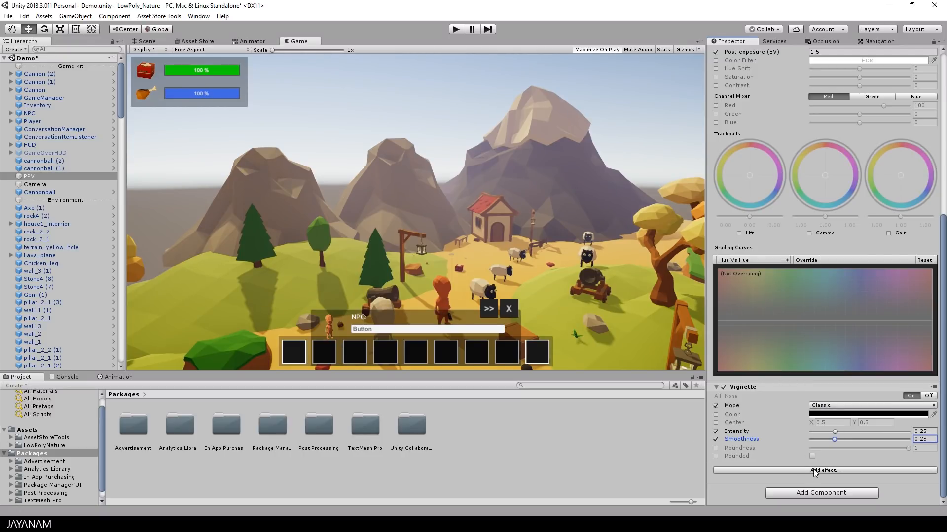
click(821, 470)
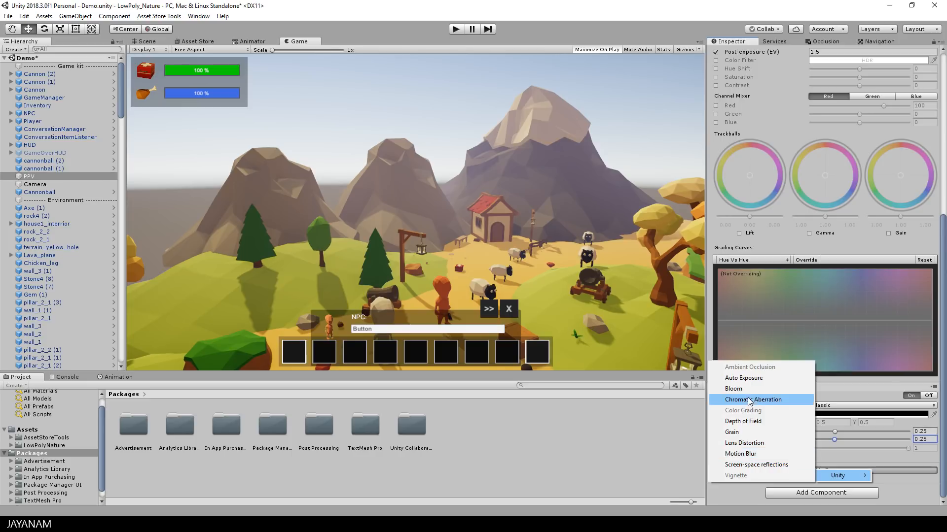